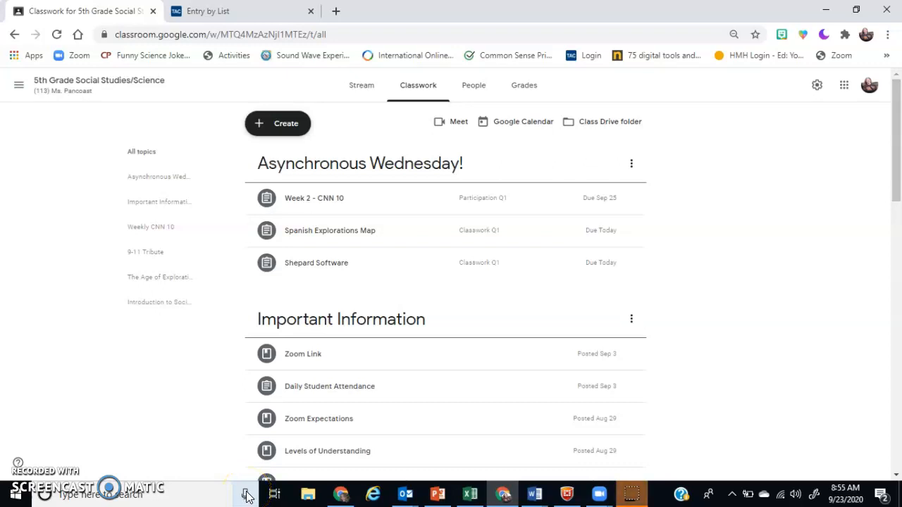
{"action": "mouse_move", "coordinate": [172, 389]}
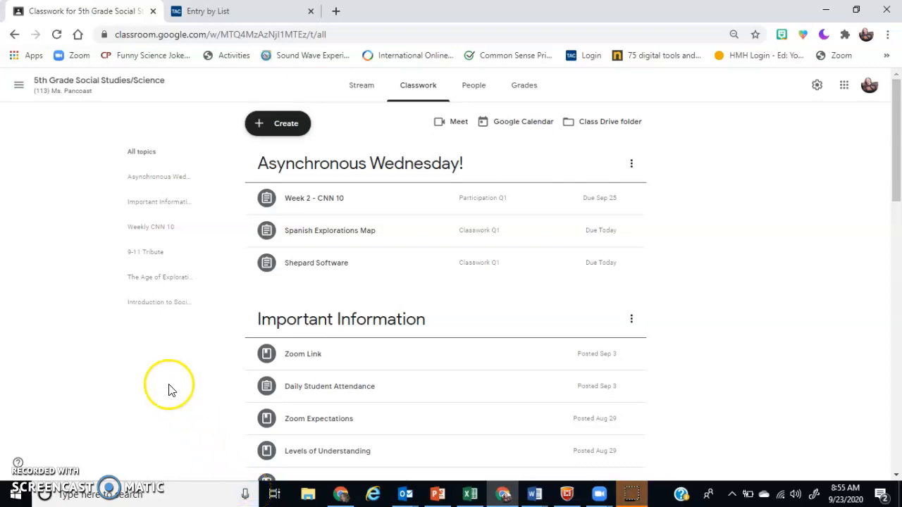
{"action": "mouse_move", "coordinate": [172, 389]}
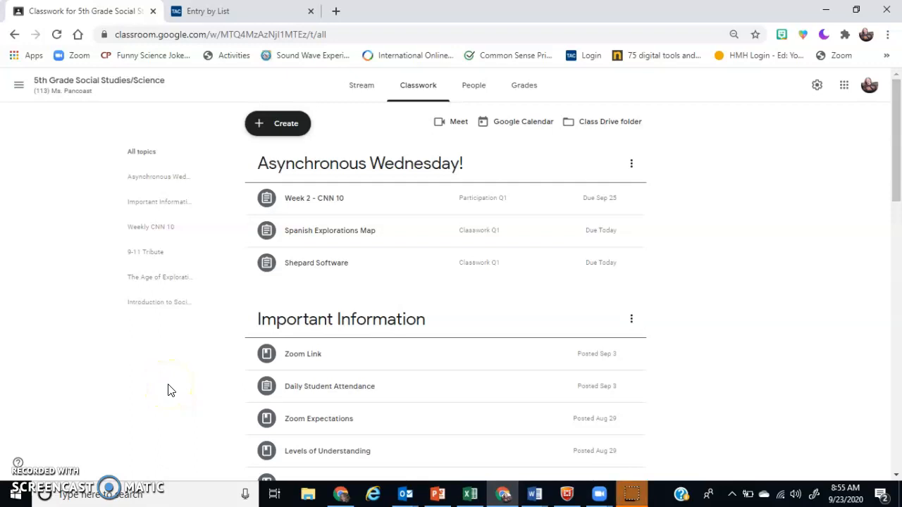
{"action": "mouse_move", "coordinate": [279, 282]}
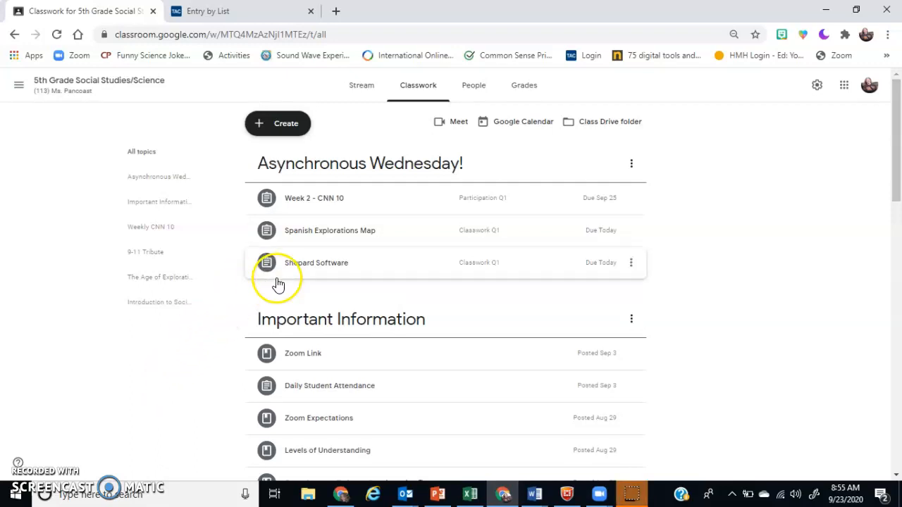
{"action": "mouse_move", "coordinate": [327, 275]}
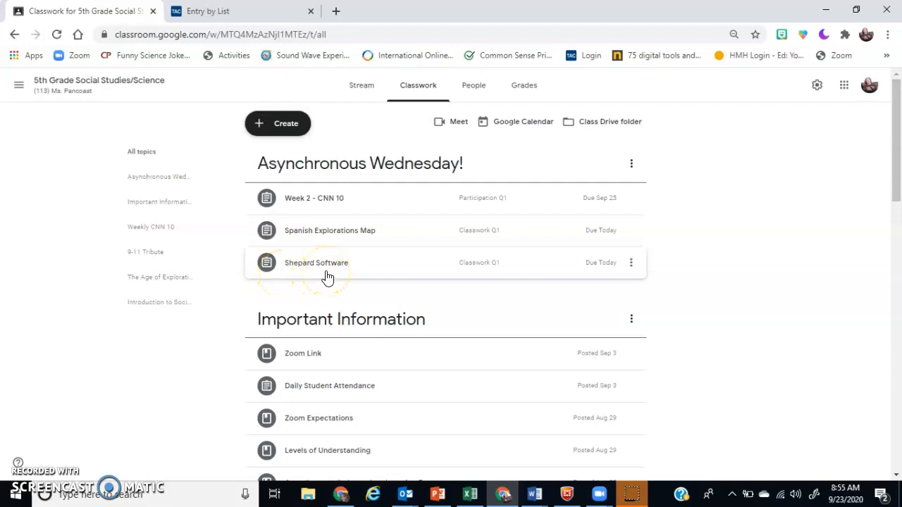
- From the Shepard Software assignment, reach the USA Games page and start Capitals Level Two
{"action": "left_click", "coordinate": [316, 263]}
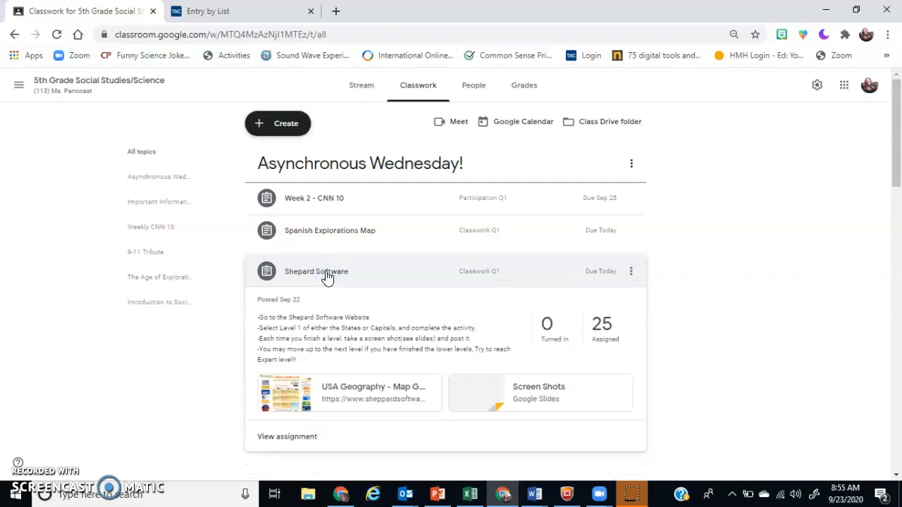
{"action": "mouse_move", "coordinate": [424, 393]}
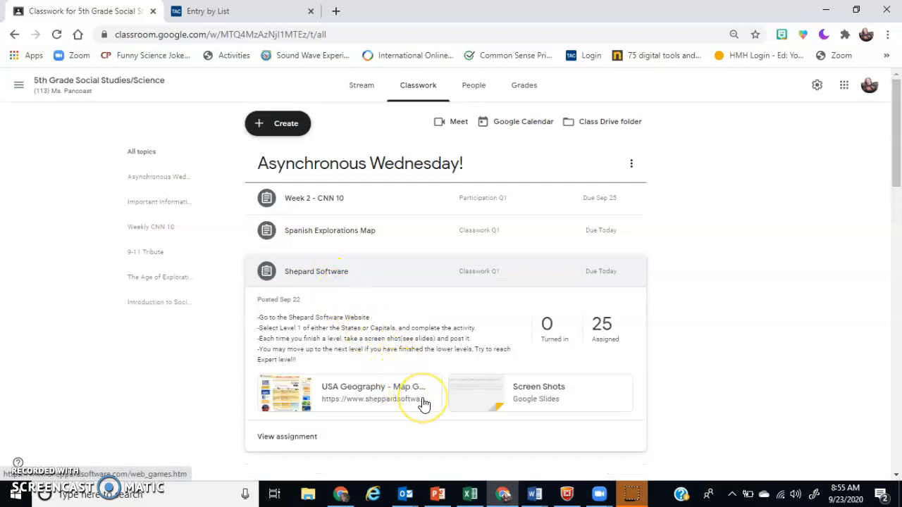
{"action": "mouse_move", "coordinate": [423, 403]}
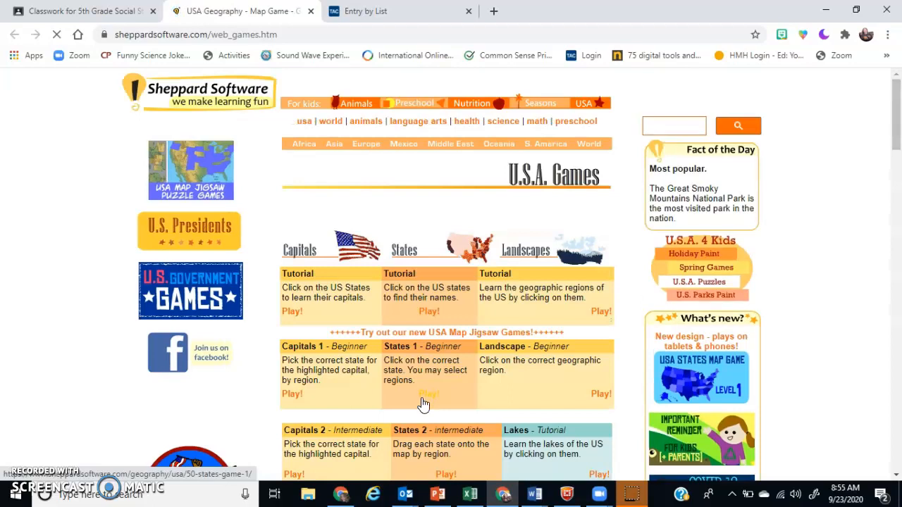
{"action": "scroll", "scroll_direction": "down", "scroll_amount": 3}
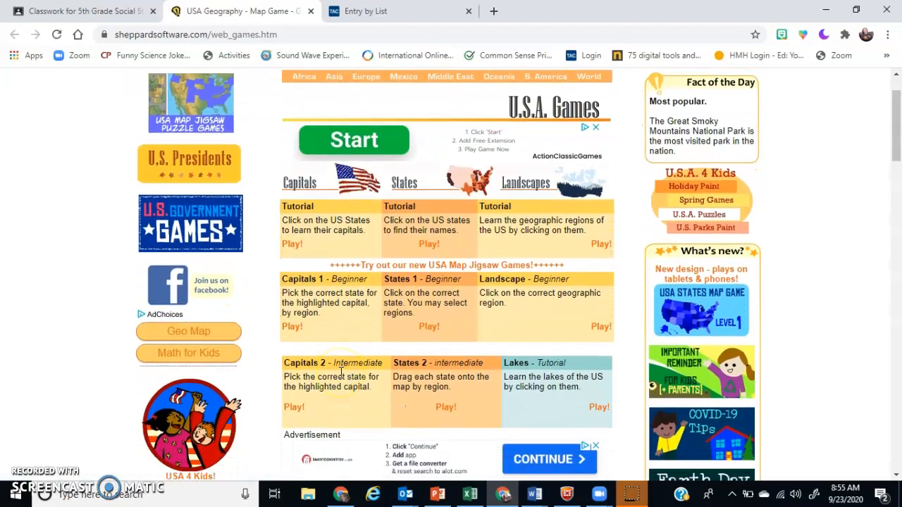
{"action": "left_click", "coordinate": [293, 386]}
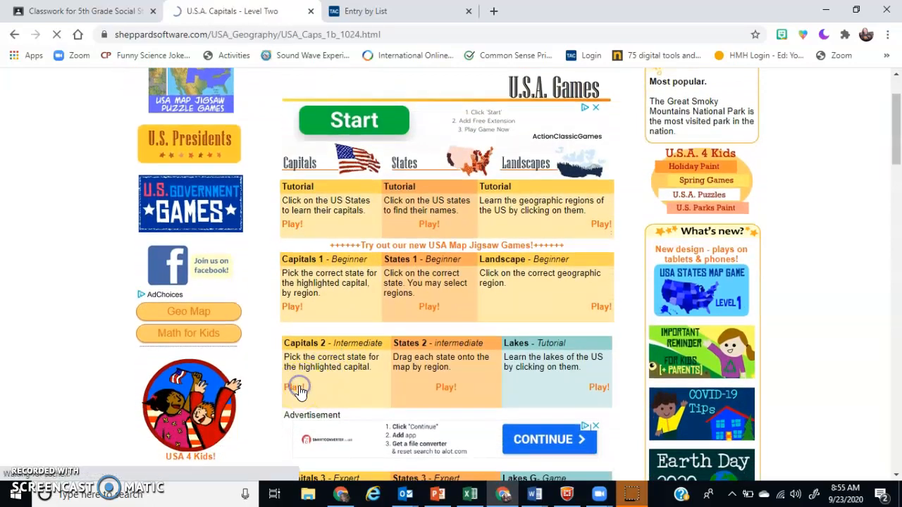
- Enable Adobe Flash Player on the Capitals page and answer the Run Flash prompt
{"action": "left_click", "coordinate": [295, 386]}
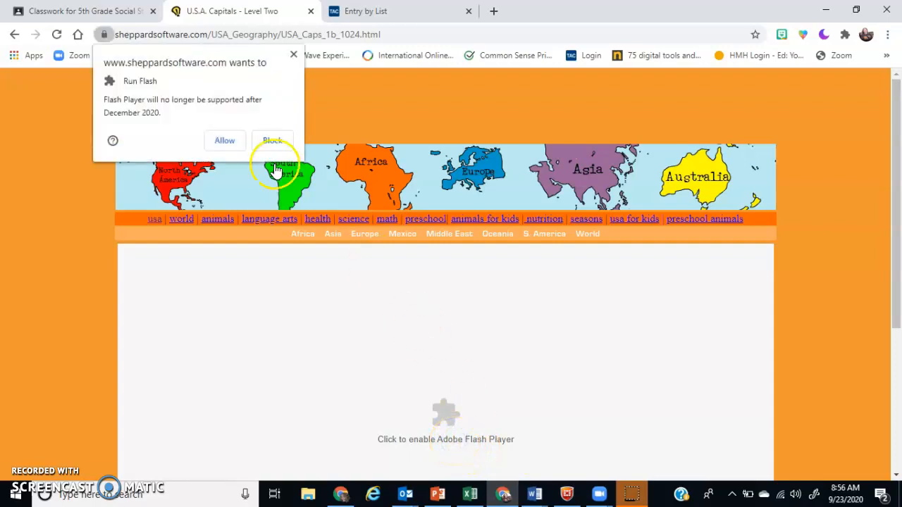
{"action": "mouse_move", "coordinate": [226, 141]}
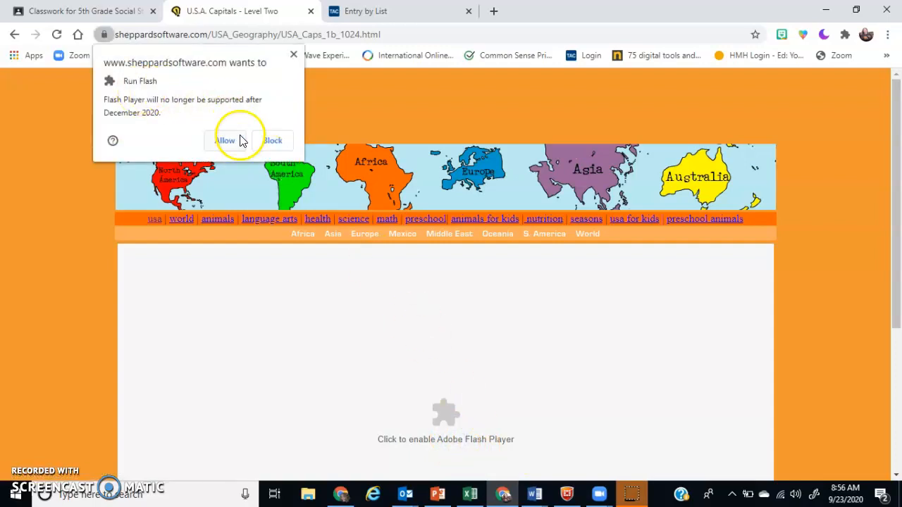
{"action": "mouse_move", "coordinate": [225, 148]}
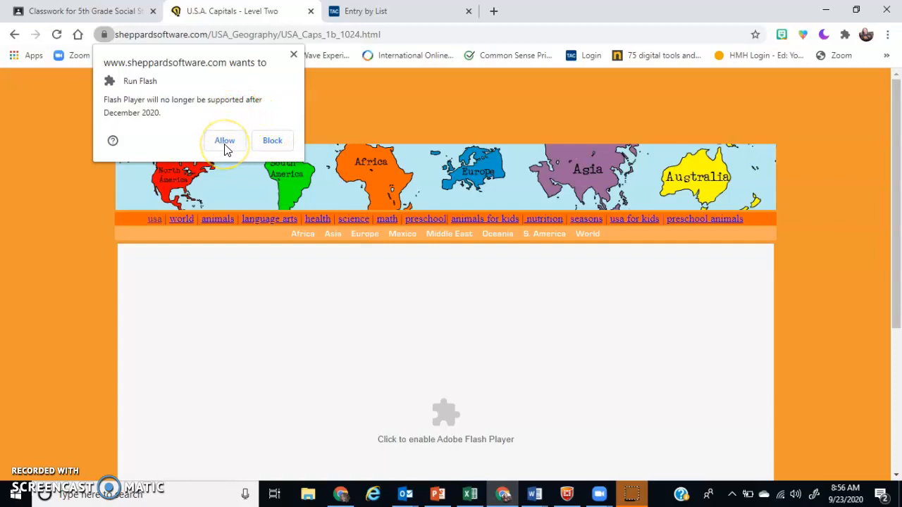
{"action": "mouse_move", "coordinate": [208, 144]}
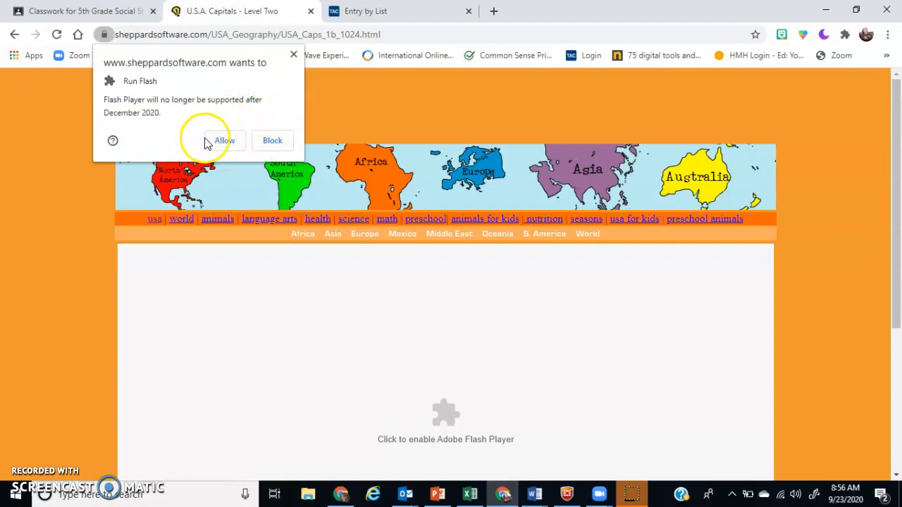
{"action": "left_click", "coordinate": [272, 141]}
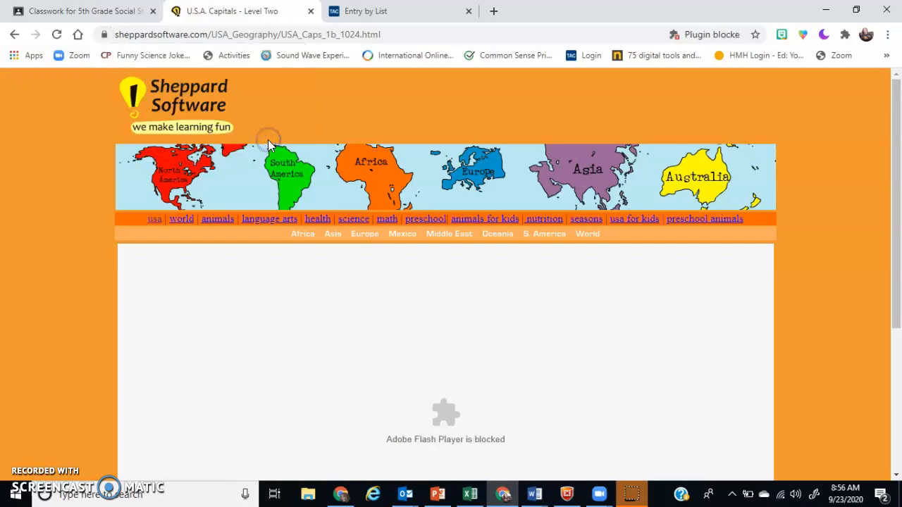
{"action": "mouse_move", "coordinate": [293, 269]}
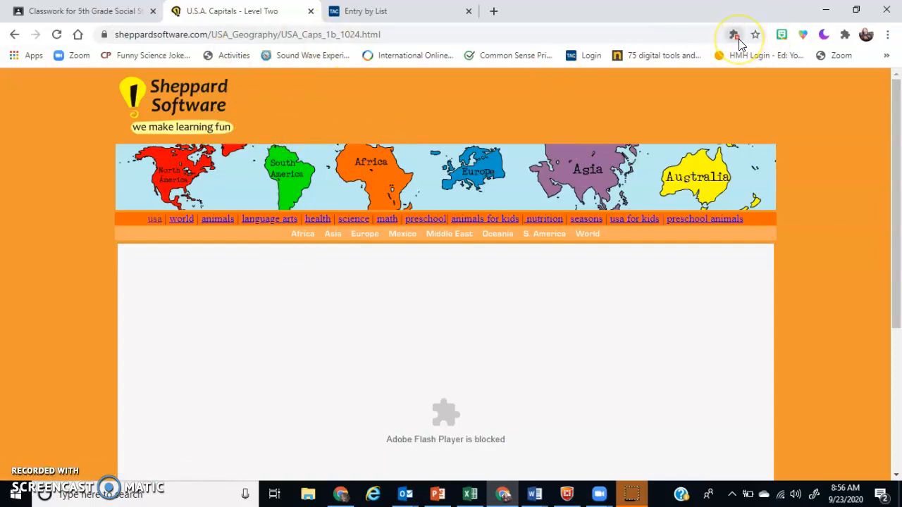
{"action": "mouse_move", "coordinate": [735, 34]}
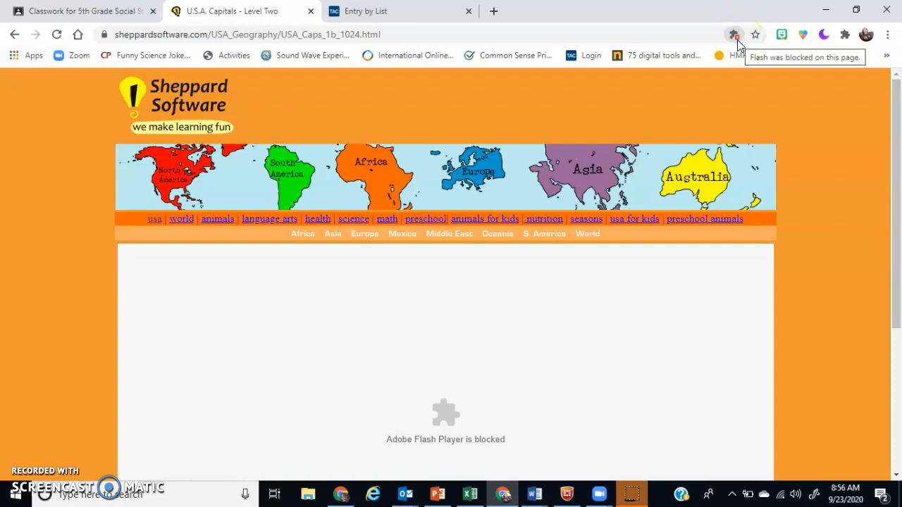
- From the blocked-plugin icon, go to Chrome's Flash site settings listing sheppardsoftware.com under Block
{"action": "left_click", "coordinate": [734, 34]}
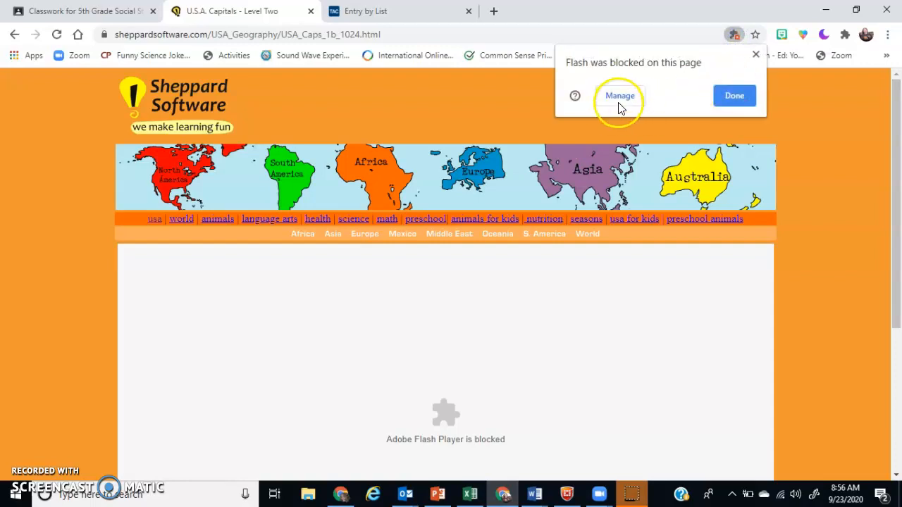
{"action": "left_click", "coordinate": [620, 96]}
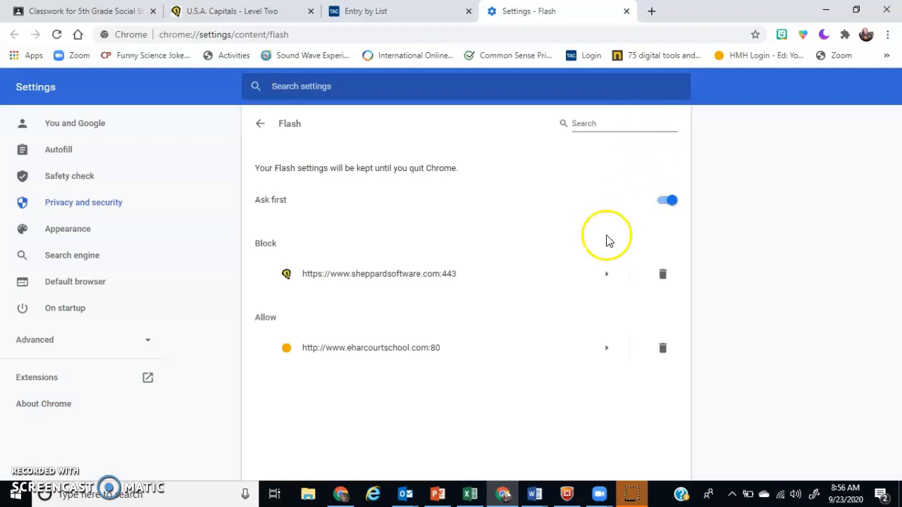
{"action": "mouse_move", "coordinate": [443, 280]}
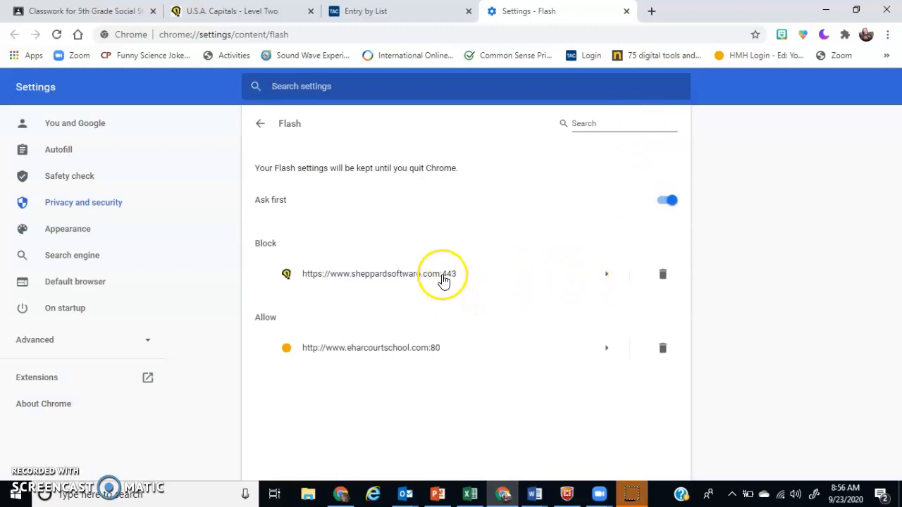
- In sheppardsoftware.com's site permissions, switch Flash from Block to Ask (default)
{"action": "left_click", "coordinate": [606, 273]}
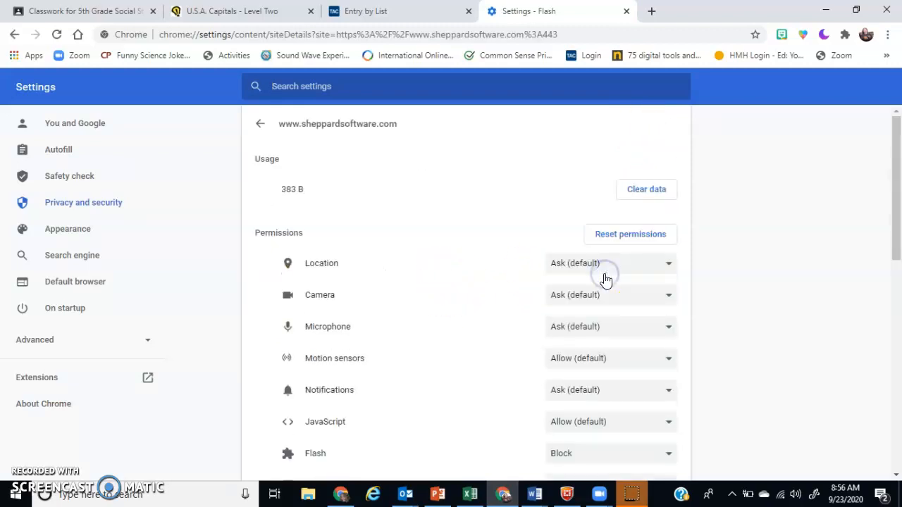
{"action": "scroll", "scroll_direction": "down", "scroll_amount": 3}
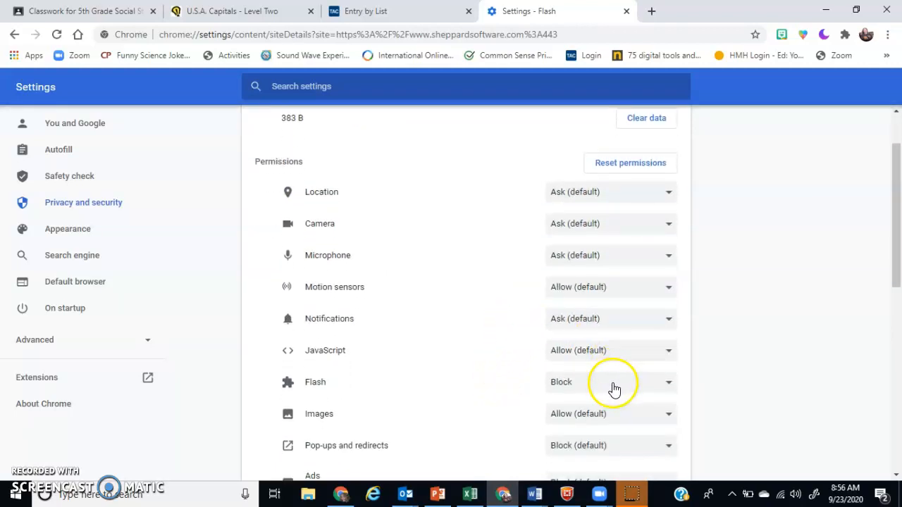
{"action": "left_click", "coordinate": [608, 382]}
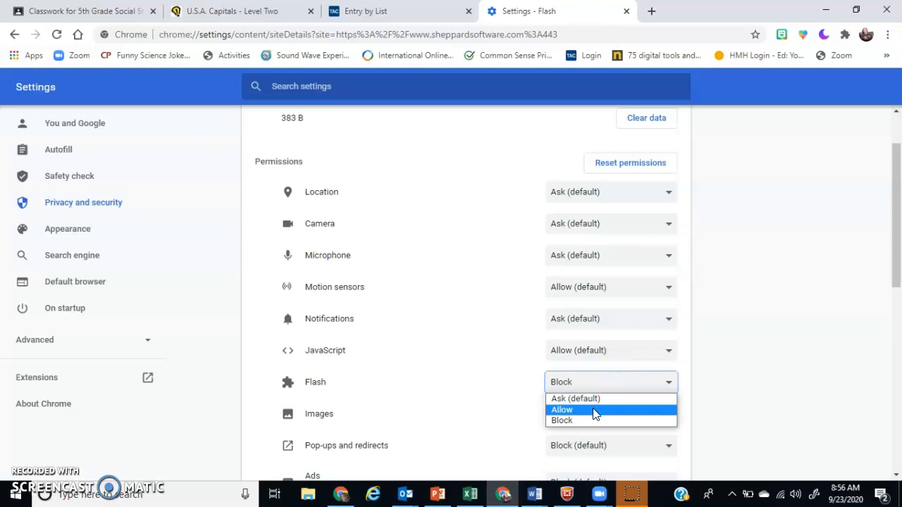
{"action": "left_click", "coordinate": [574, 399]}
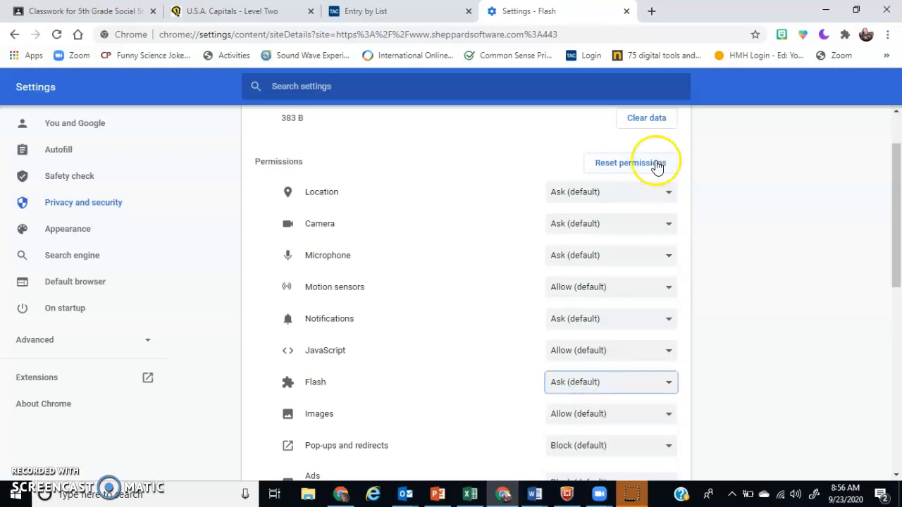
{"action": "scroll", "scroll_direction": "down", "scroll_amount": 3}
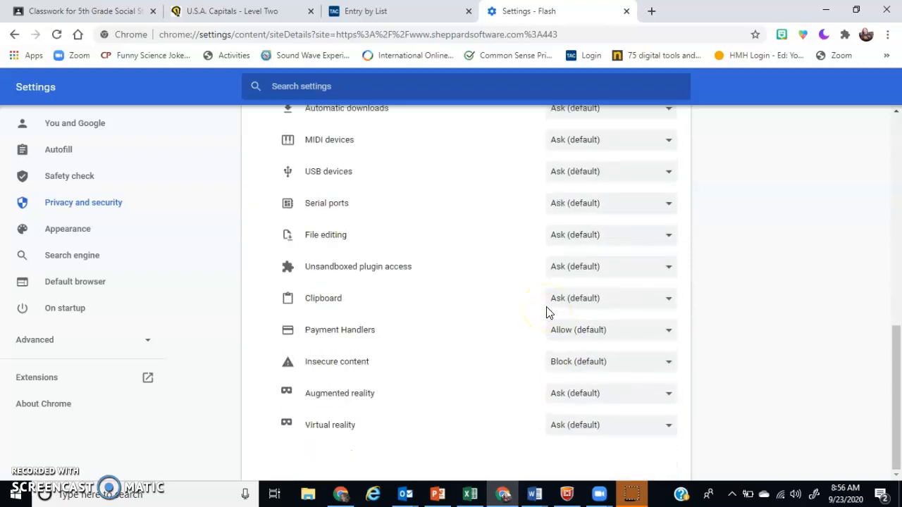
{"action": "scroll", "scroll_direction": "up", "scroll_amount": 3}
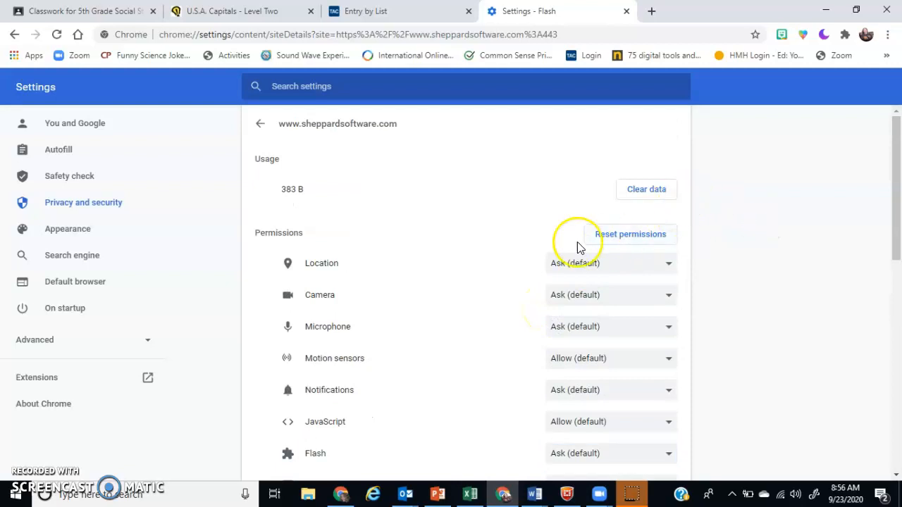
{"action": "mouse_move", "coordinate": [577, 242]}
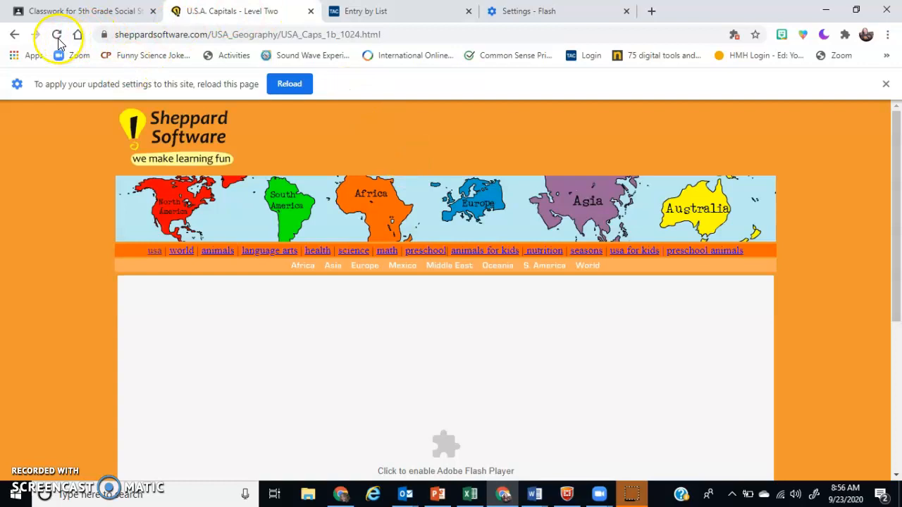
- Reload the Capitals page to apply the new setting and enable Adobe Flash Player
{"action": "left_click", "coordinate": [290, 85]}
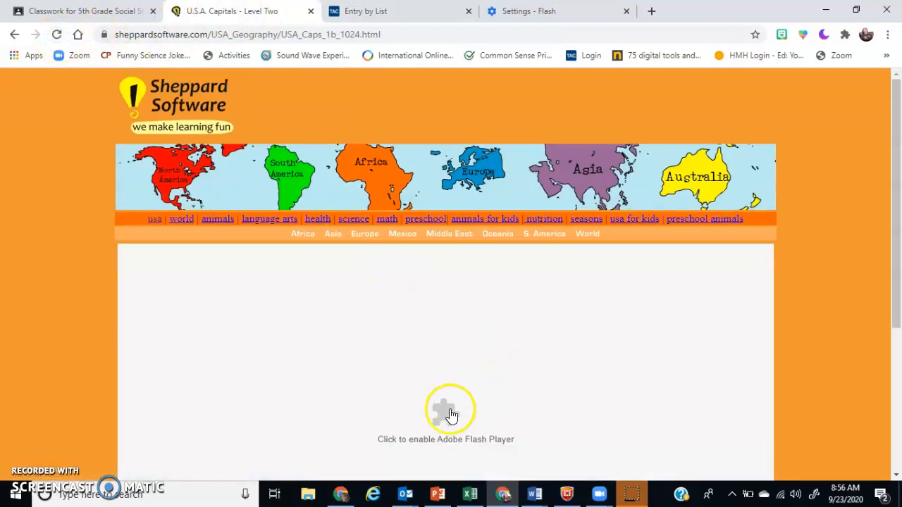
{"action": "left_click", "coordinate": [449, 409]}
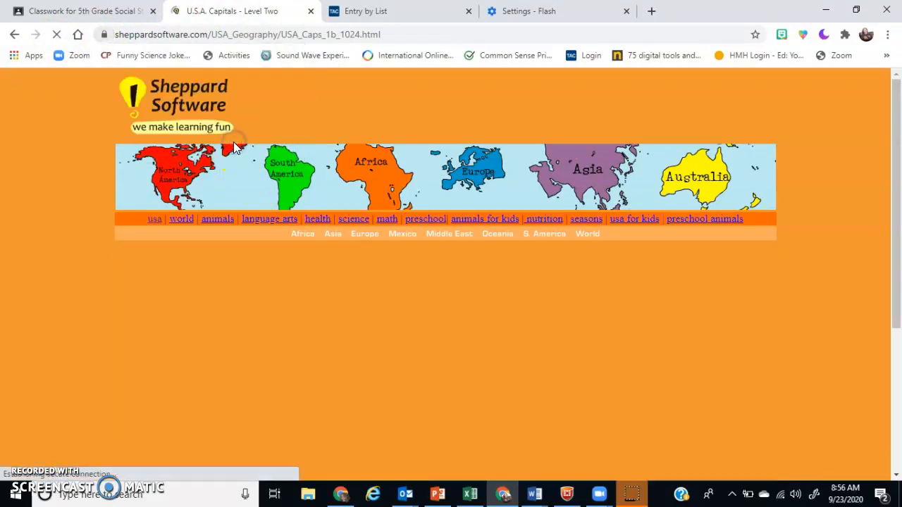